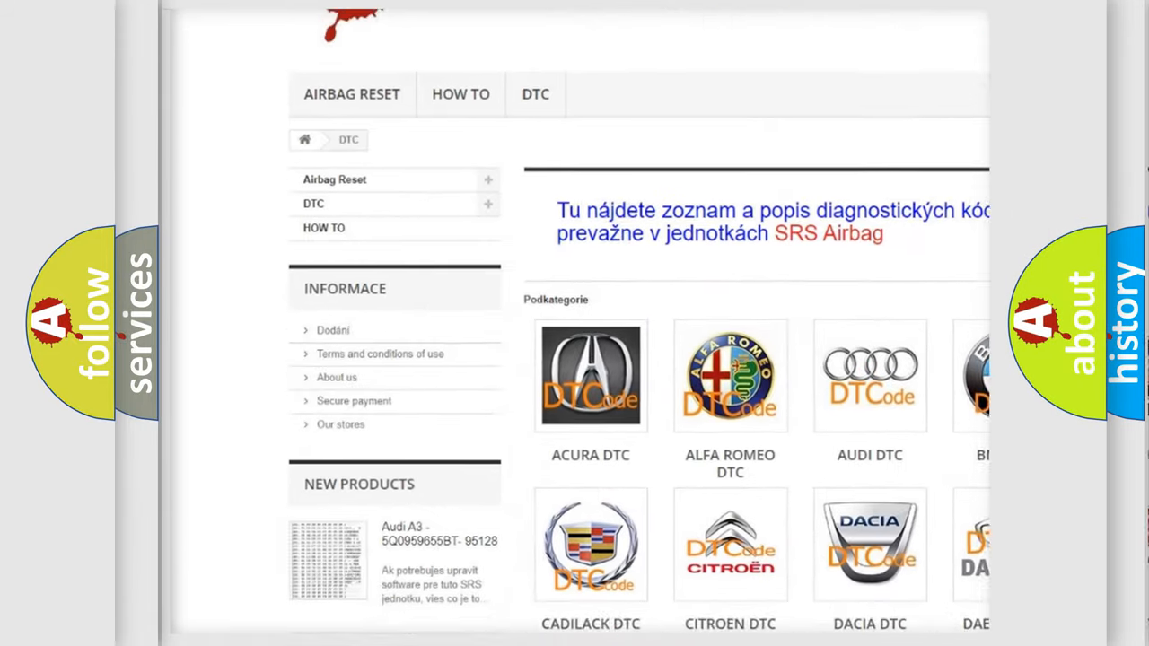
pyautogui.scroll(-3)
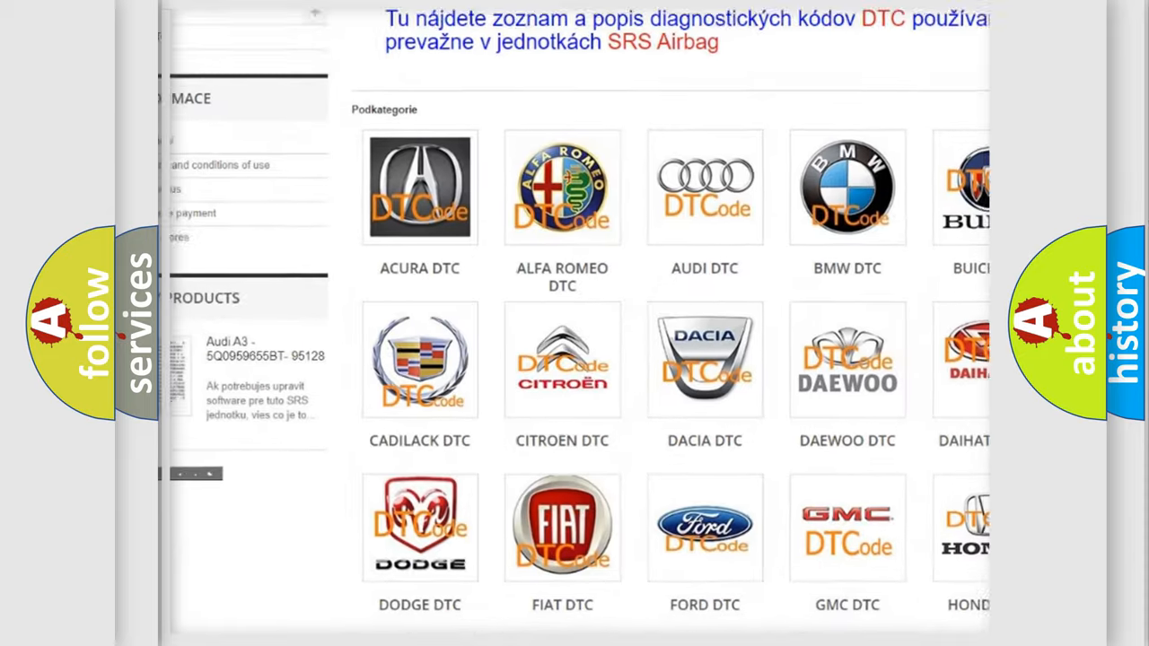
pyautogui.scroll(-3)
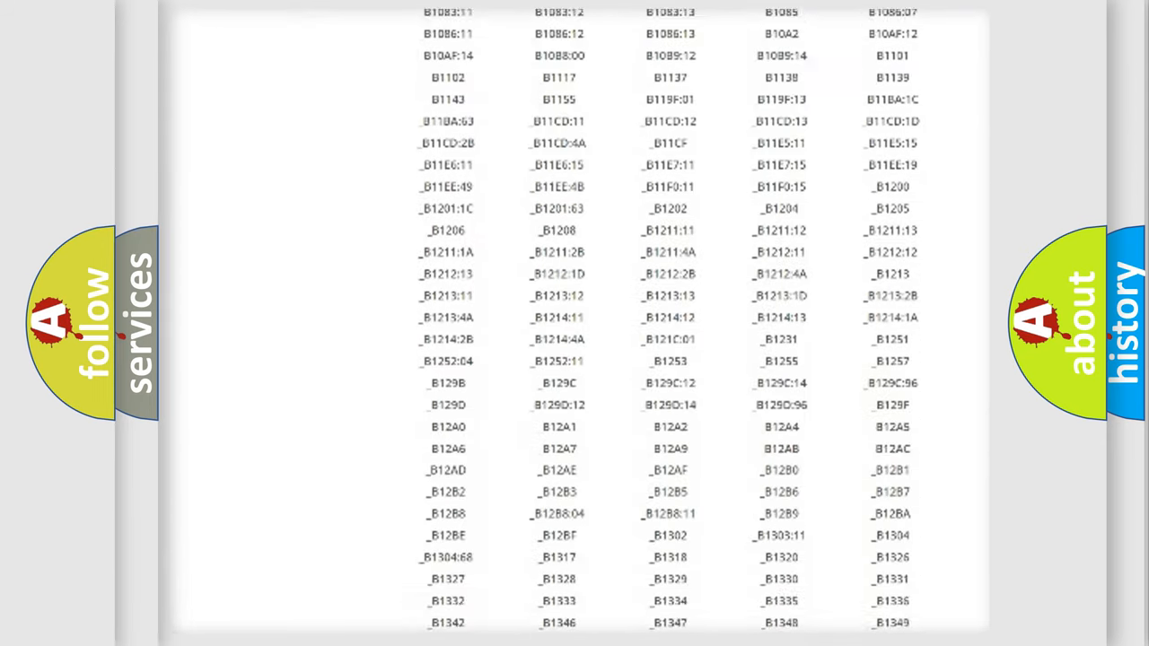
pyautogui.scroll(-3)
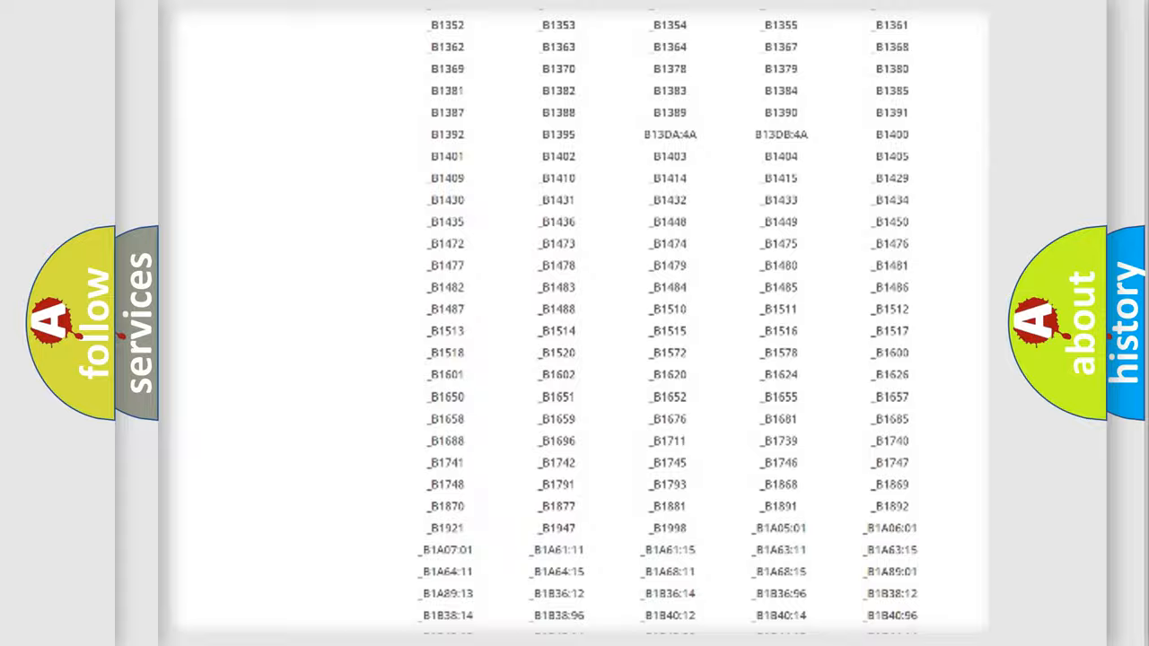